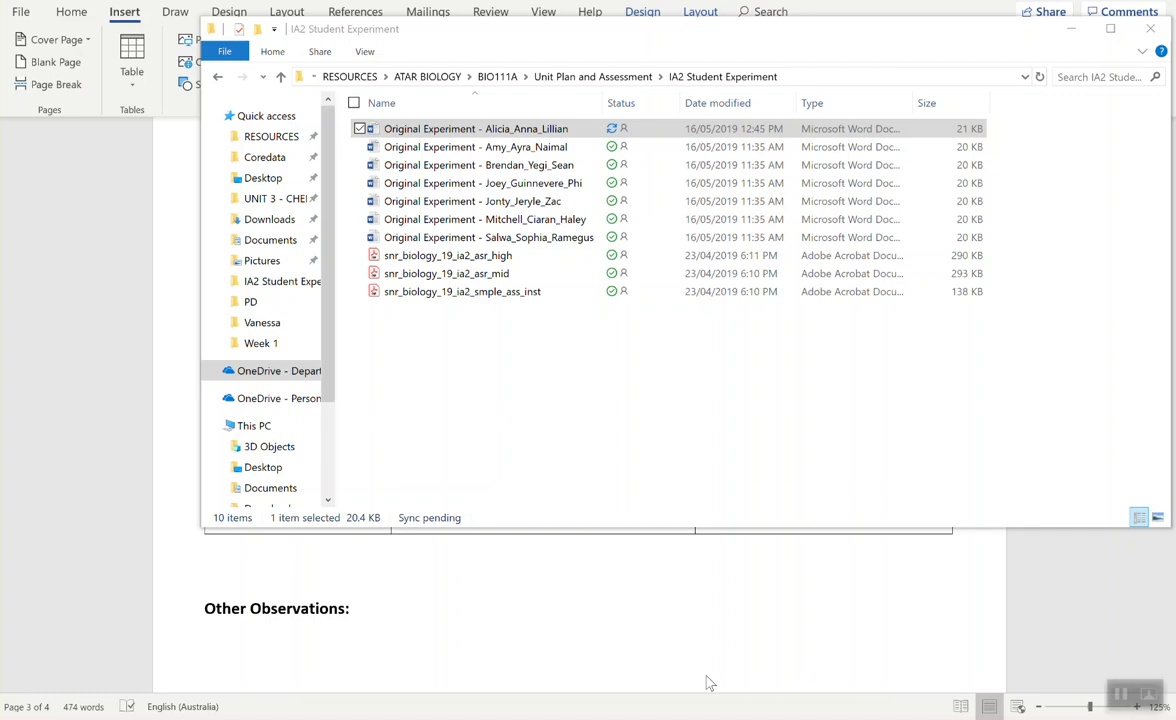
{"action": "mouse_move", "coordinate": [782, 622]}
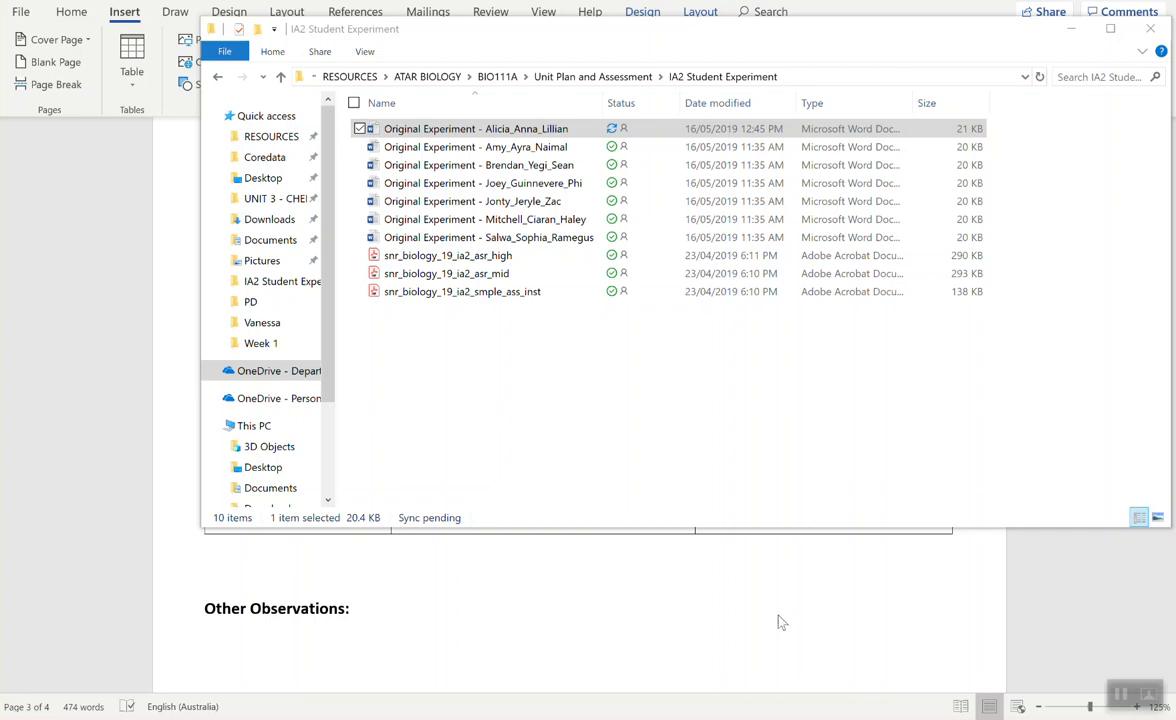
{"action": "mouse_move", "coordinate": [742, 624]}
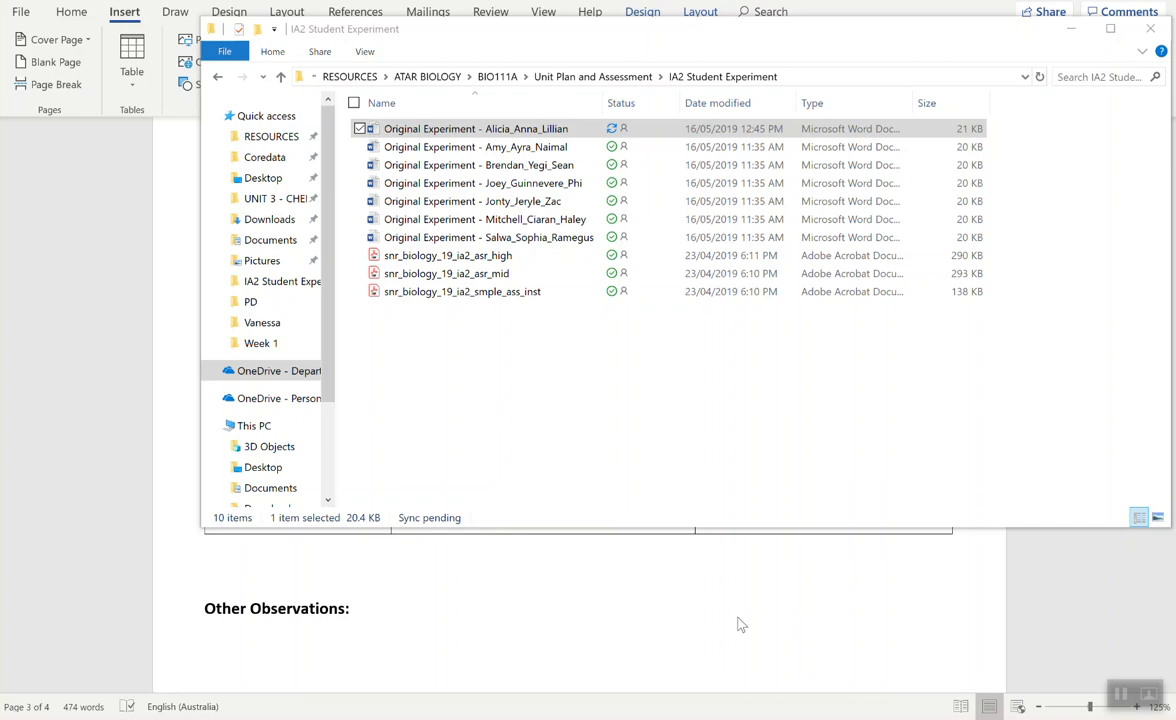
{"action": "mouse_move", "coordinate": [792, 598]}
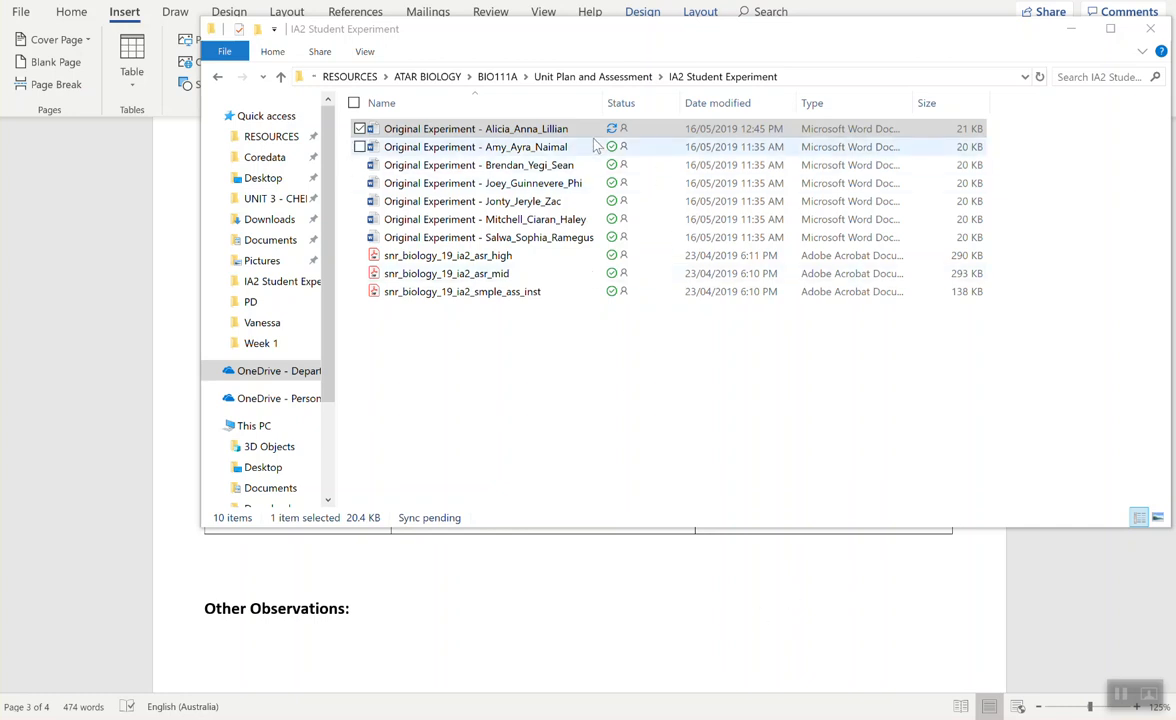
- Bring the first group's Original Experiment document up in Word, scrolled to its Results table
{"action": "left_click", "coordinate": [476, 128]}
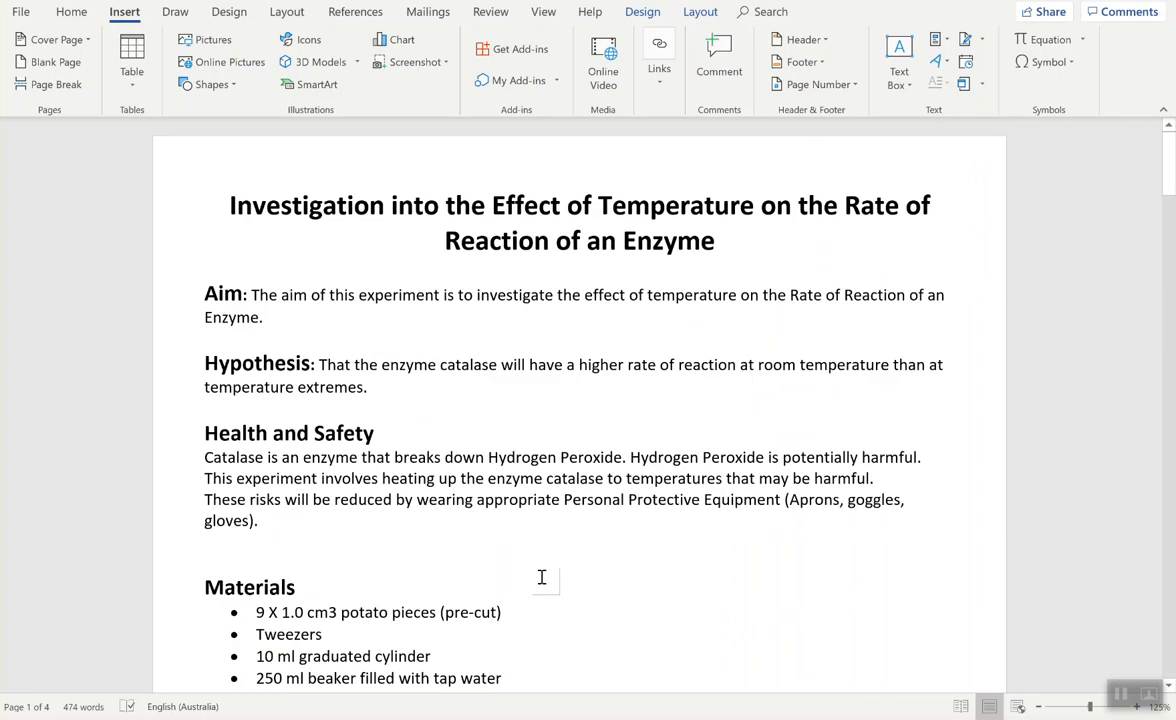
{"action": "scroll", "scroll_direction": "down", "scroll_amount": 3}
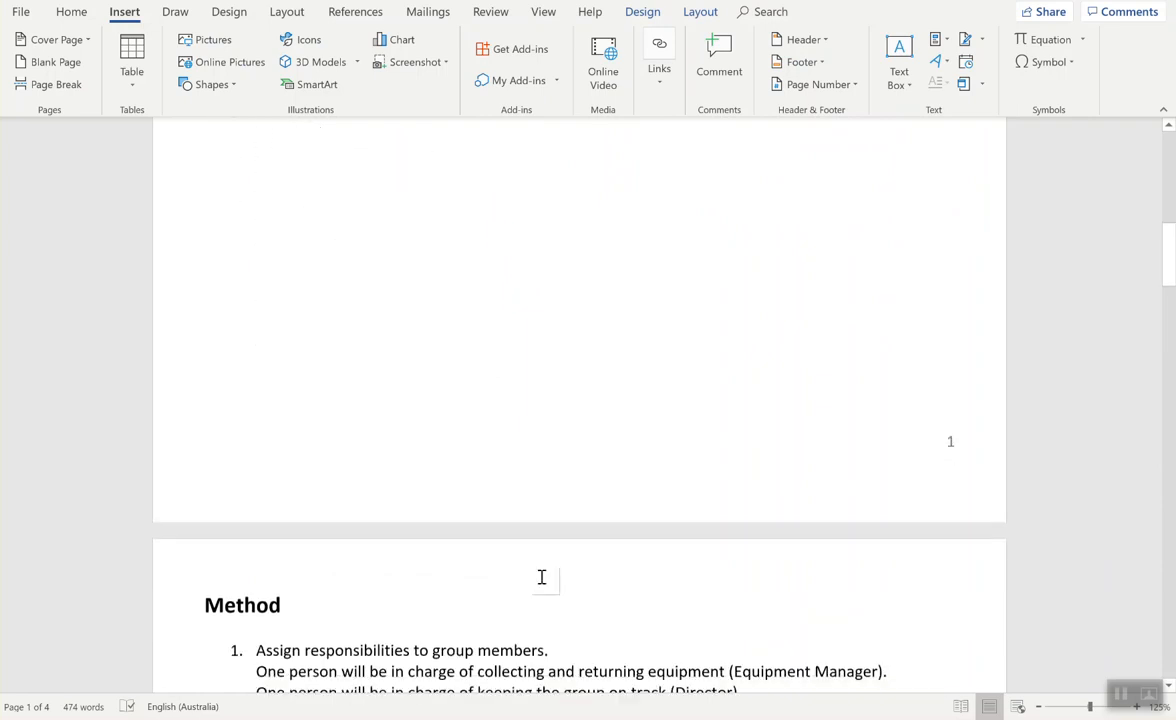
{"action": "scroll", "scroll_direction": "down", "scroll_amount": 3}
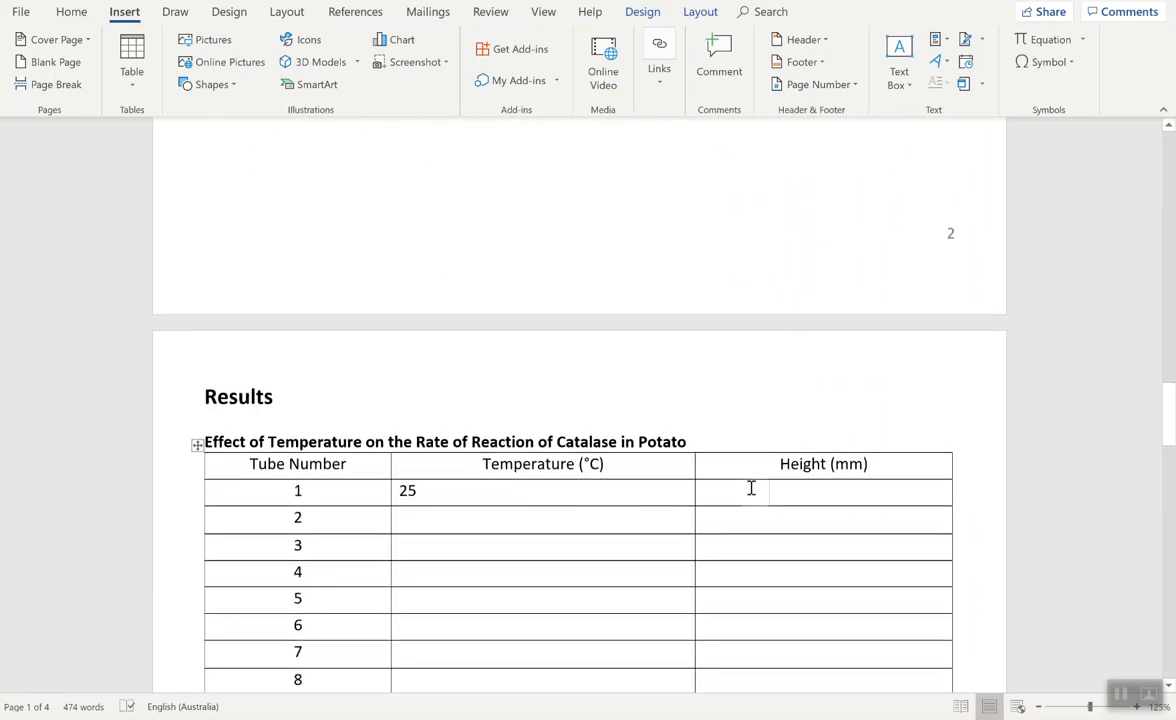
- Enter 50 mm as tube 1's height in the Results table and return to the experiment folder
{"action": "type", "text": "5"}
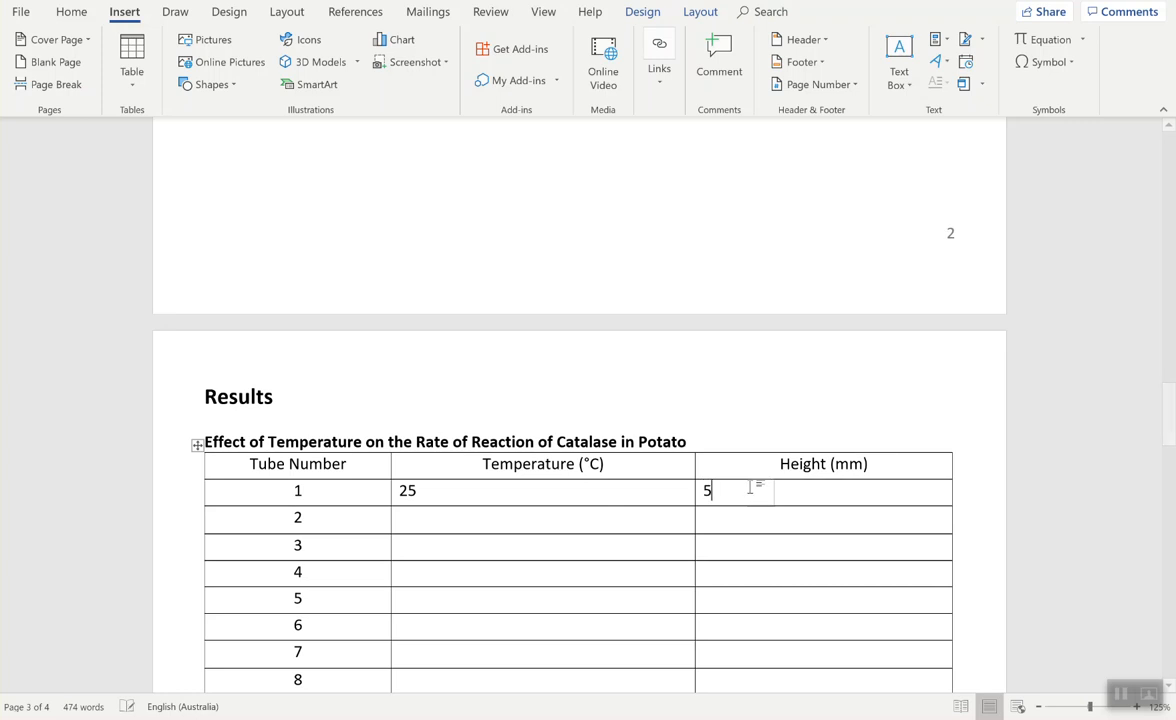
{"action": "type", "text": "5"}
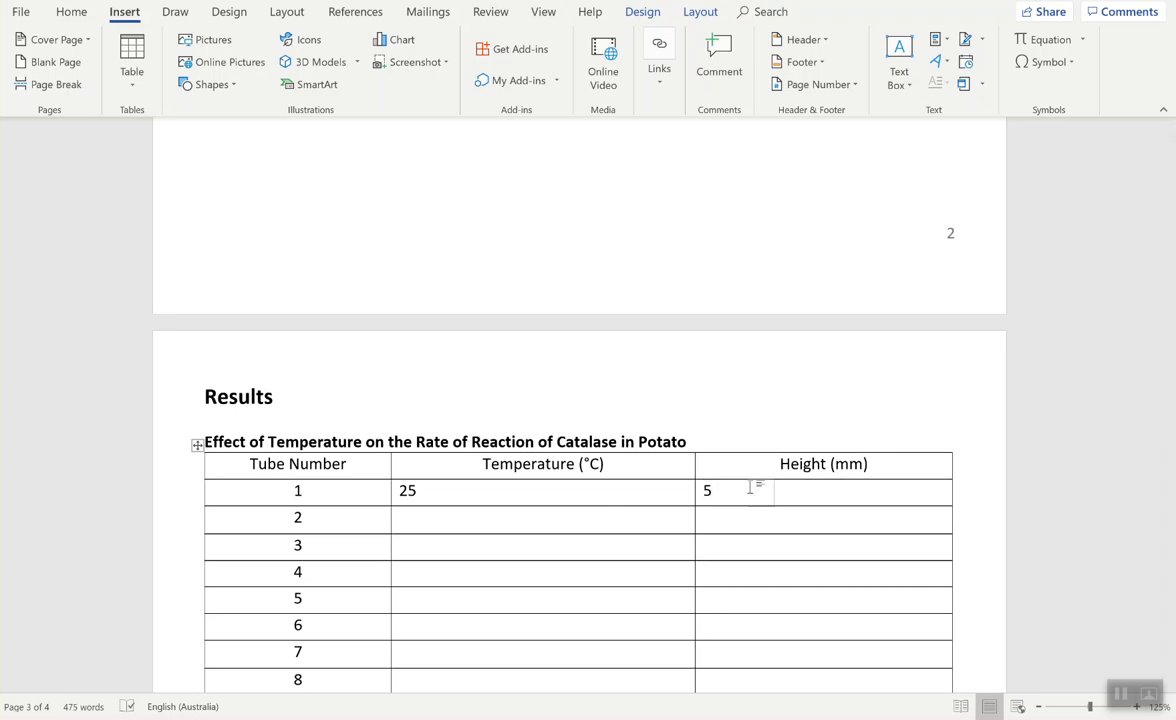
{"action": "type", "text": "0"}
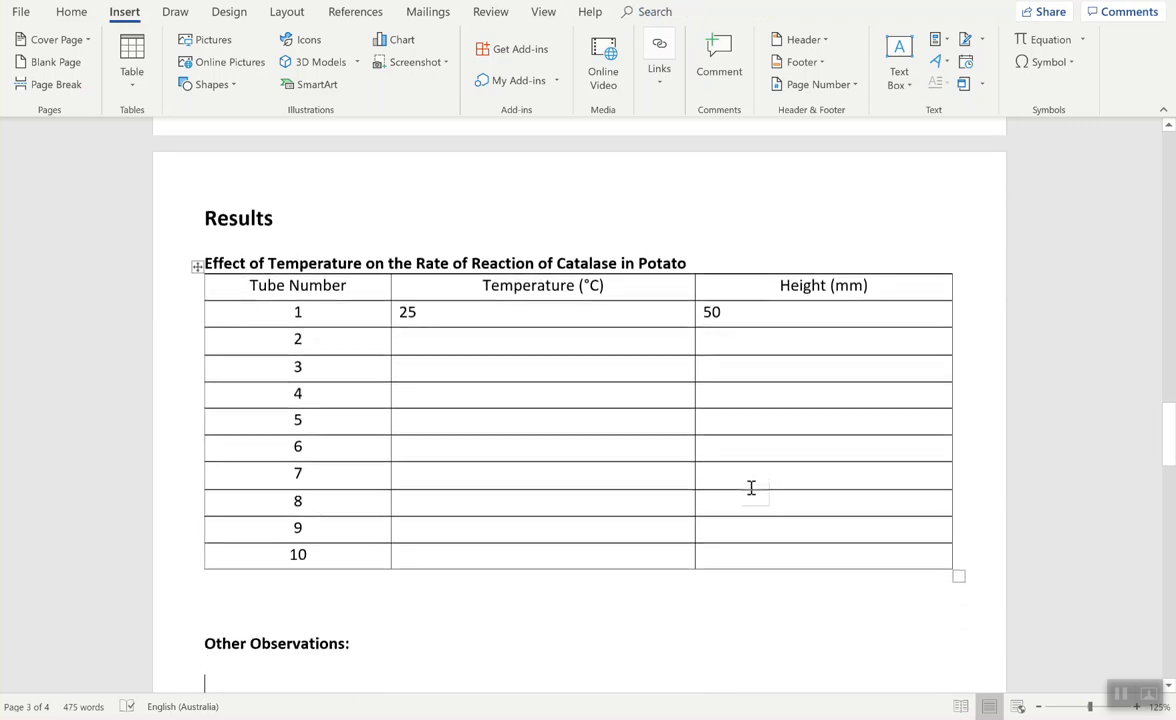
{"action": "scroll", "scroll_direction": "down", "scroll_amount": 3}
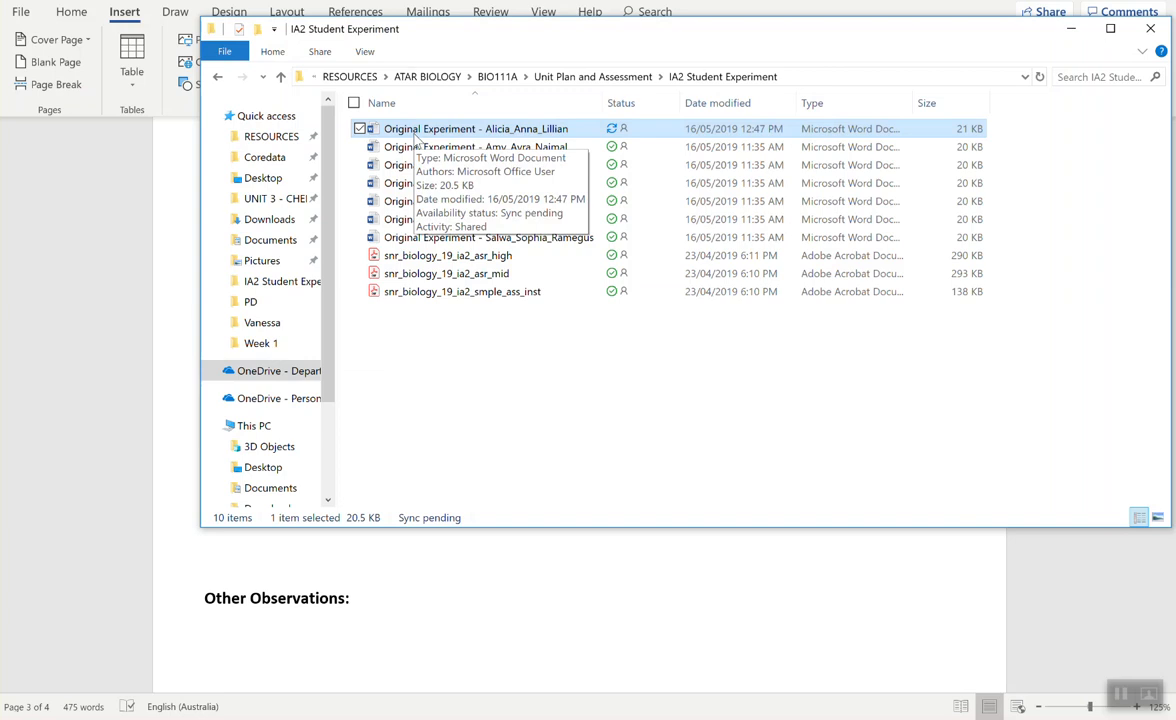
- Start sharing the first Original Experiment file from its context menu
{"action": "right_click", "coordinate": [476, 128]}
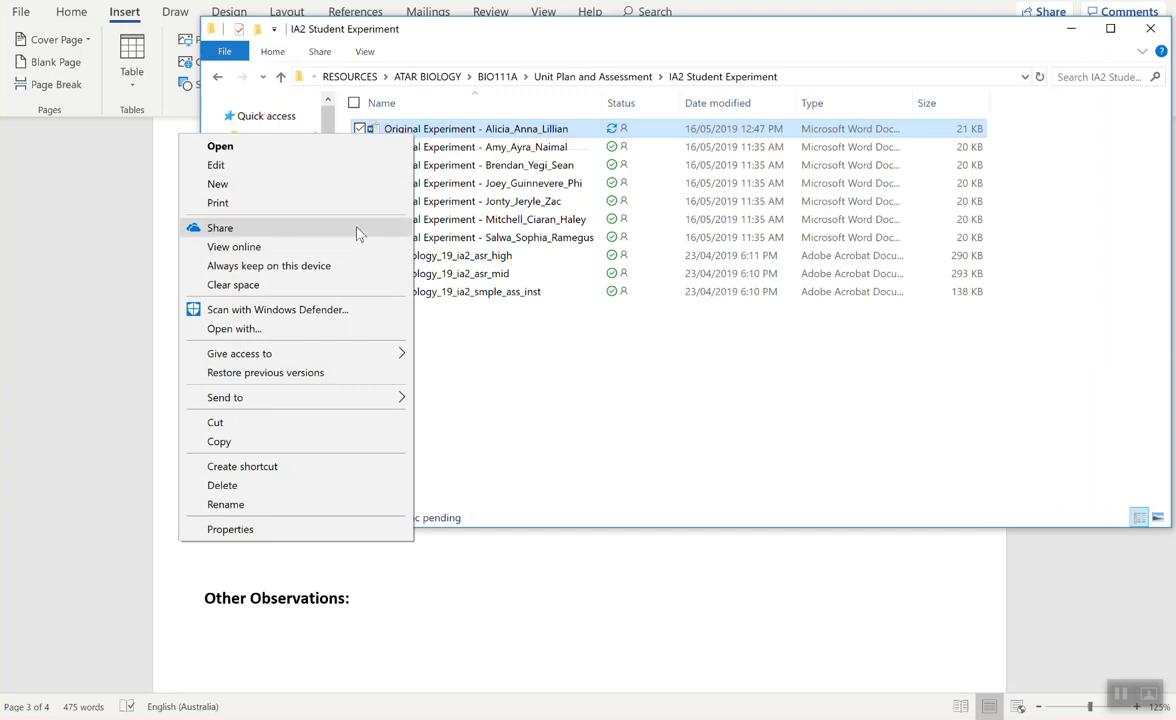
{"action": "left_click", "coordinate": [220, 228]}
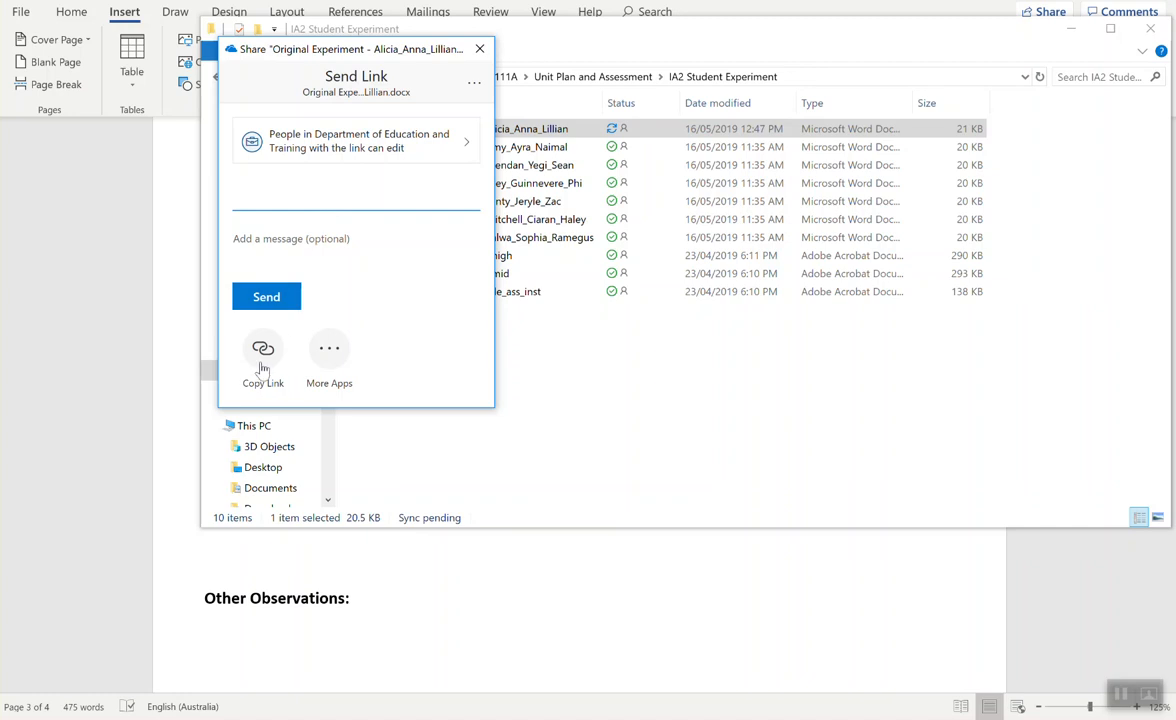
- Copy an editable sharing link to the experiment document from the Send Link dialog
{"action": "left_click", "coordinate": [264, 360]}
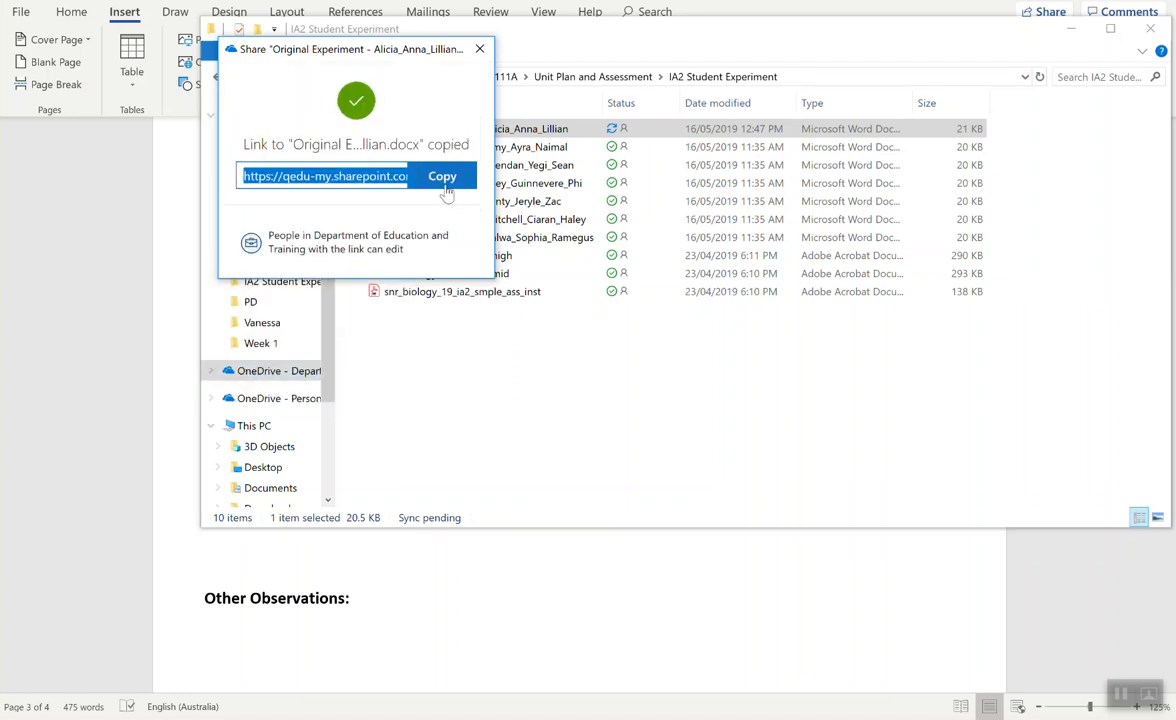
{"action": "mouse_move", "coordinate": [464, 648]}
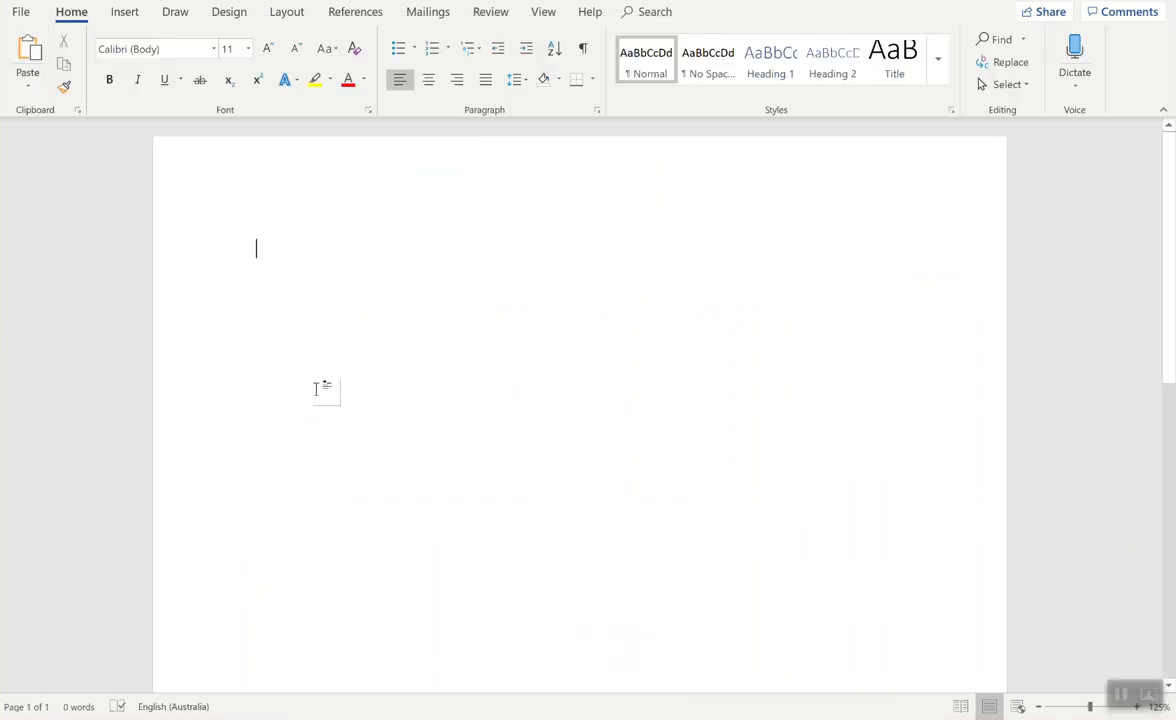
- Paste the copied qedu-my.sharepoint.com OneDrive link into the blank Word document
{"action": "type", "text": "https://qedu-my.sharepoint.com/:w:/g/personal/mjano1_eq_edu_au/ESEoZTiyCkVLoJwMcgQe1-wB1blx51pmUKL5Auwmh4JQig?e=ika3MP"}
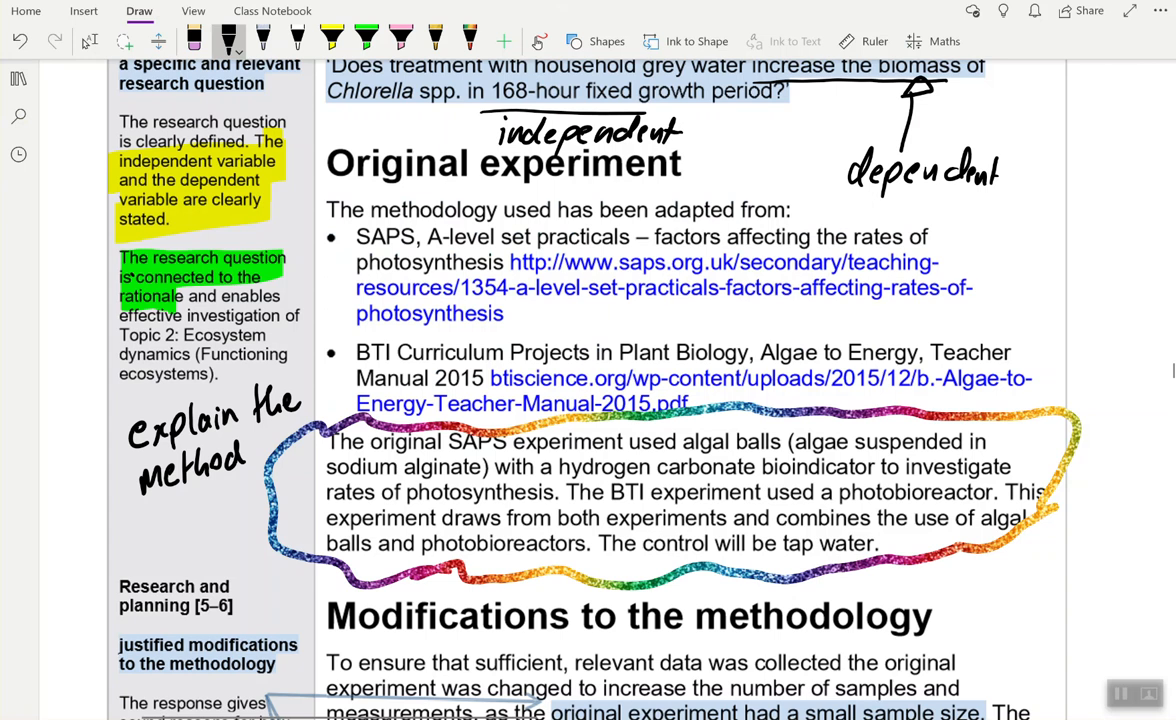
{"action": "scroll", "scroll_direction": "down", "scroll_amount": 3}
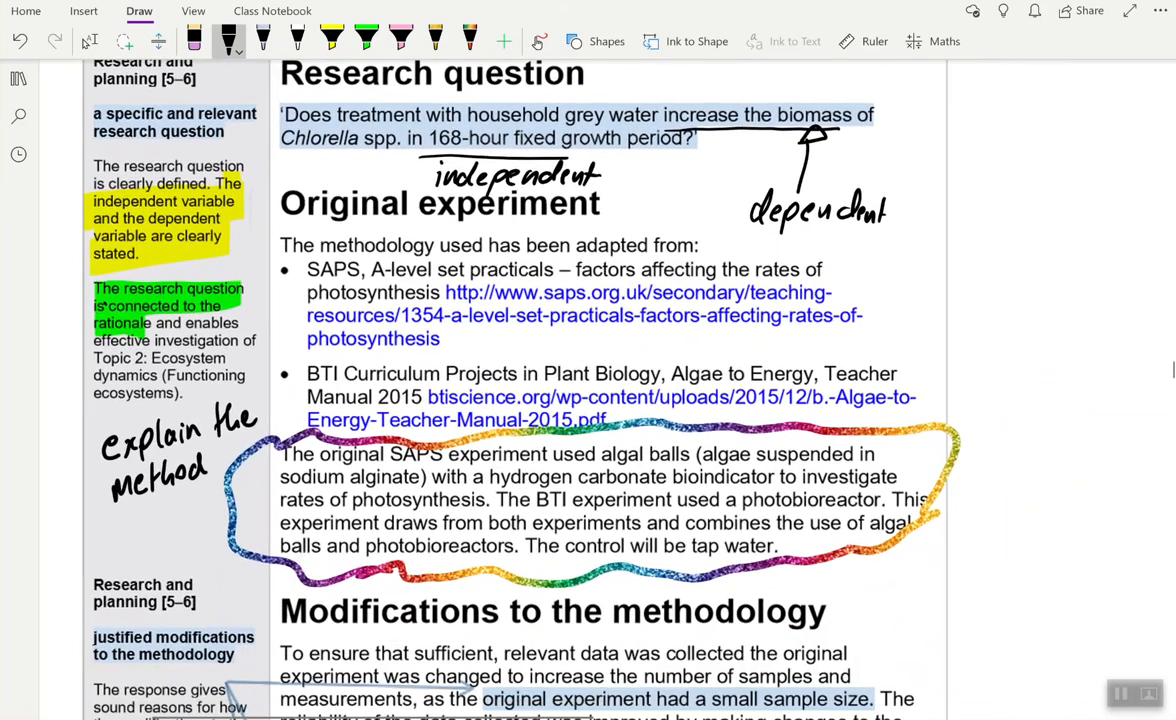
{"action": "scroll", "scroll_direction": "down", "scroll_amount": 3}
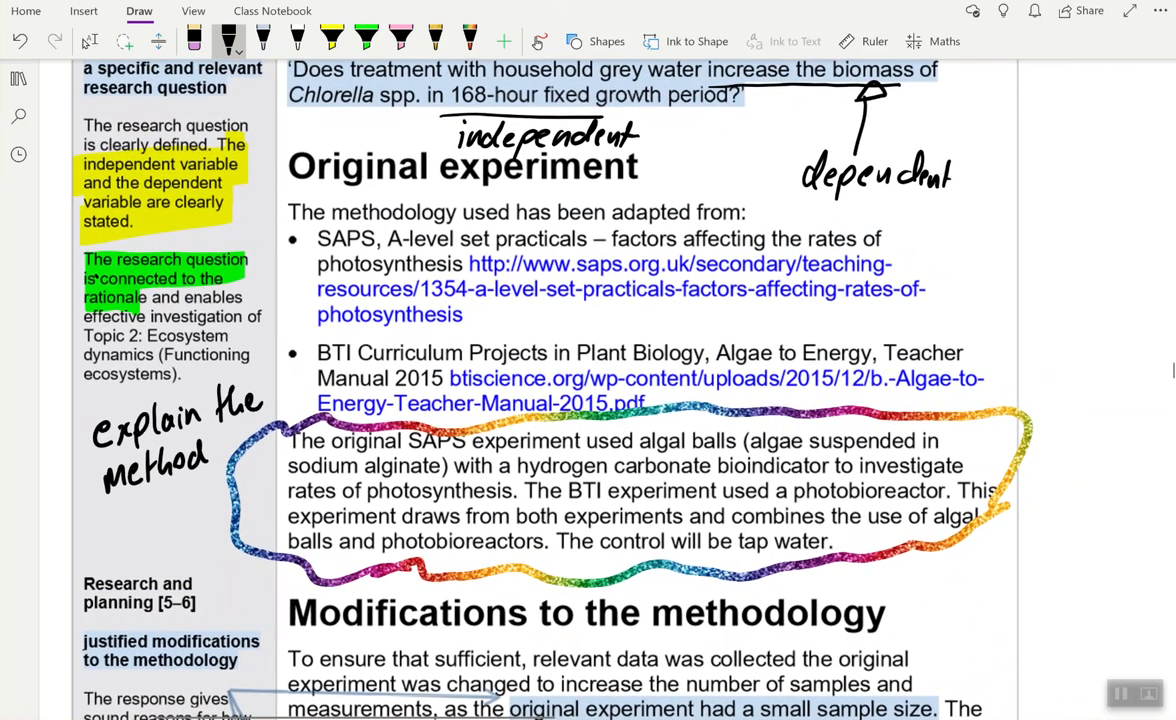